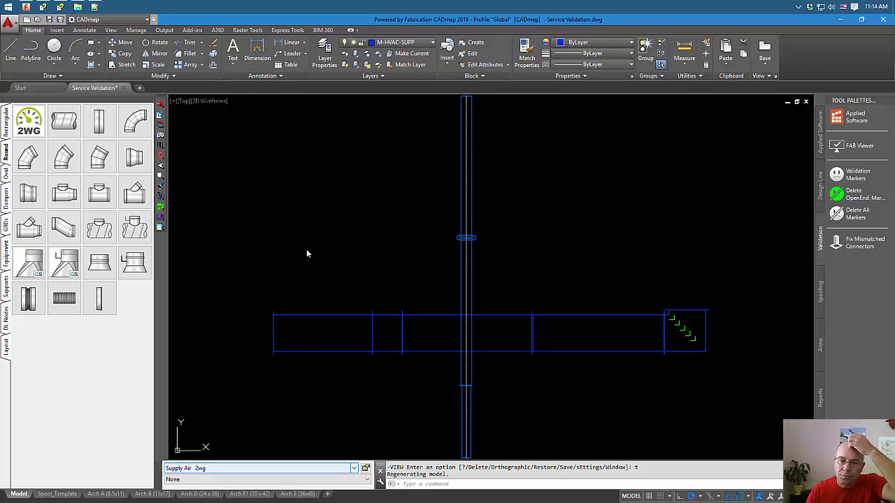
mouse_move(512, 277)
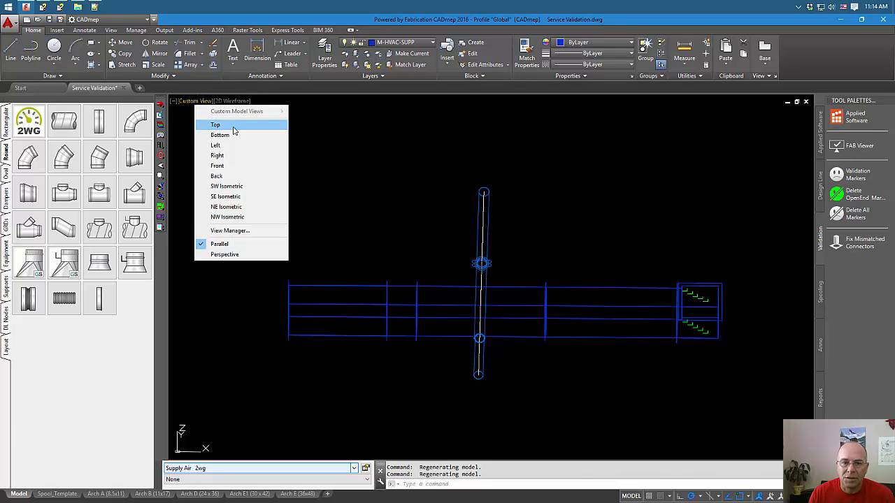
Step: Launch Fab Viewer from the tool palette and bring up its Tools list to show the Filter and Check panels
left_click(216, 124)
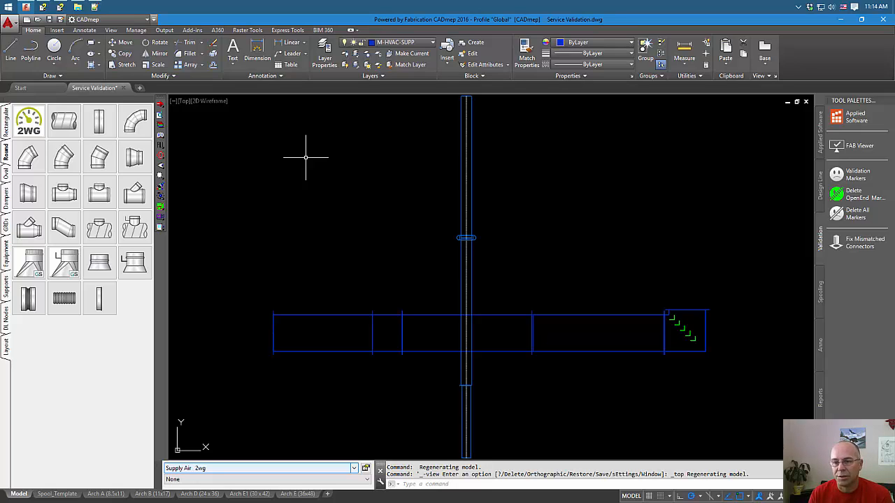
mouse_move(325, 128)
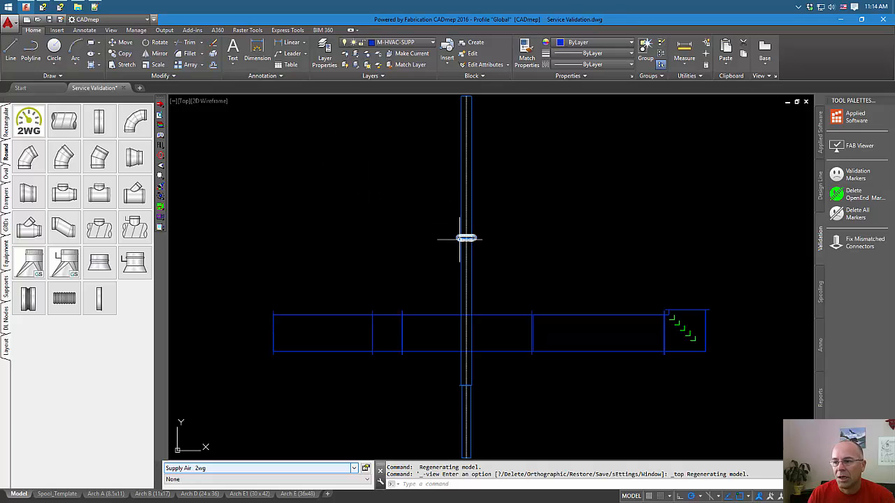
mouse_move(627, 194)
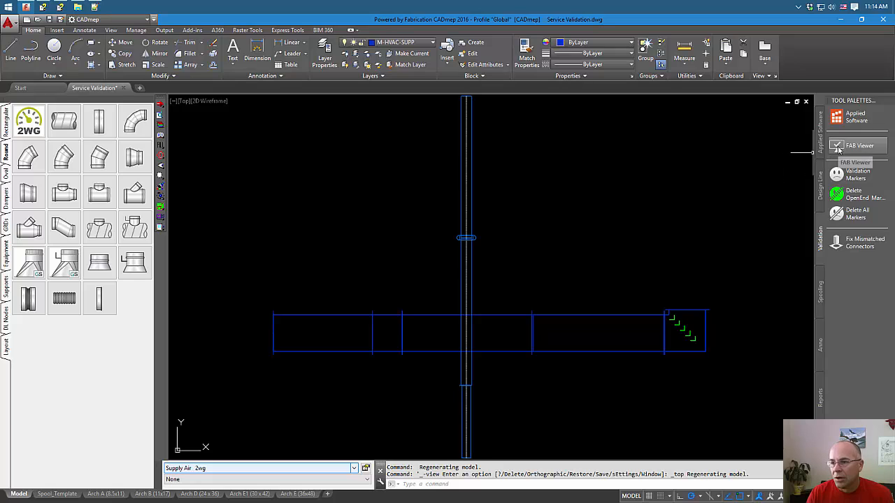
left_click(859, 146)
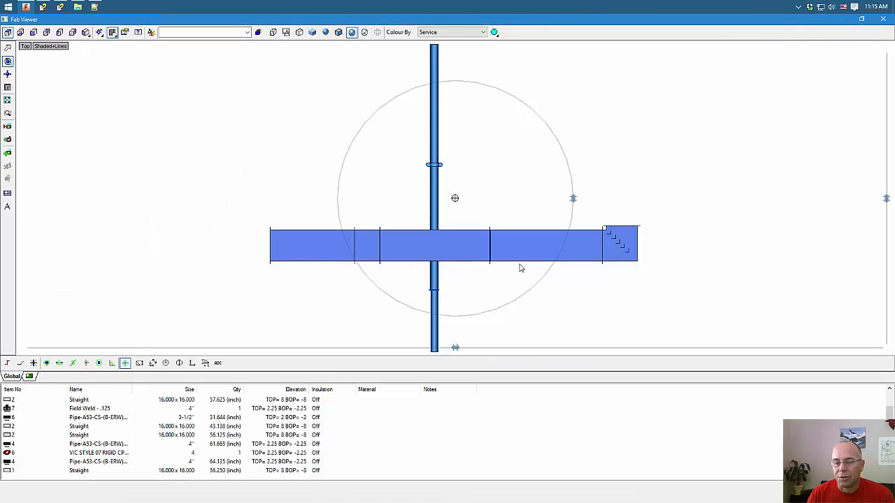
mouse_move(604, 115)
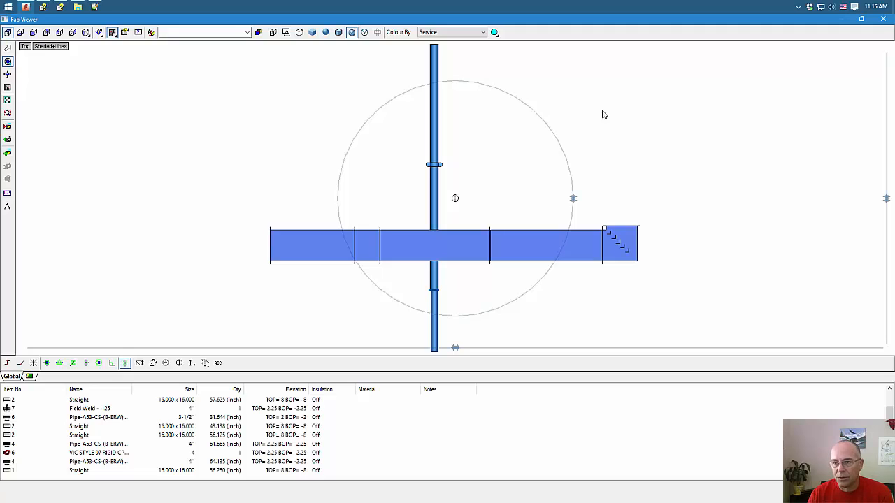
right_click(604, 115)
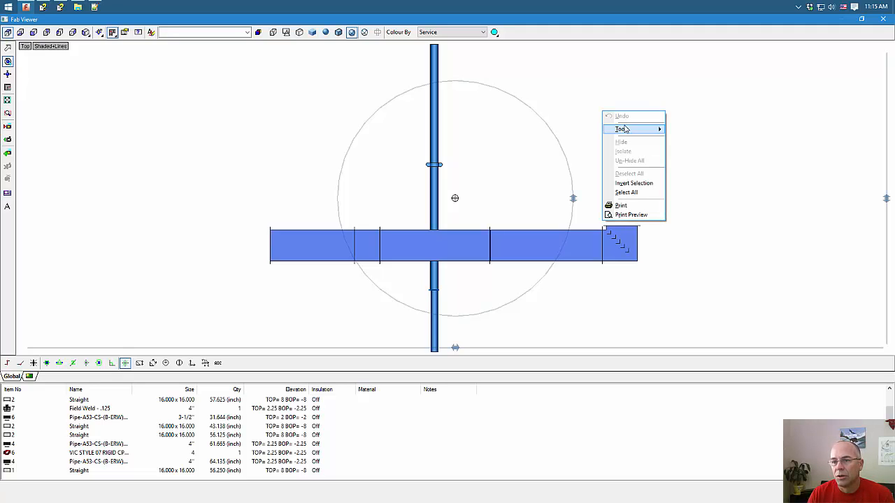
left_click(621, 129)
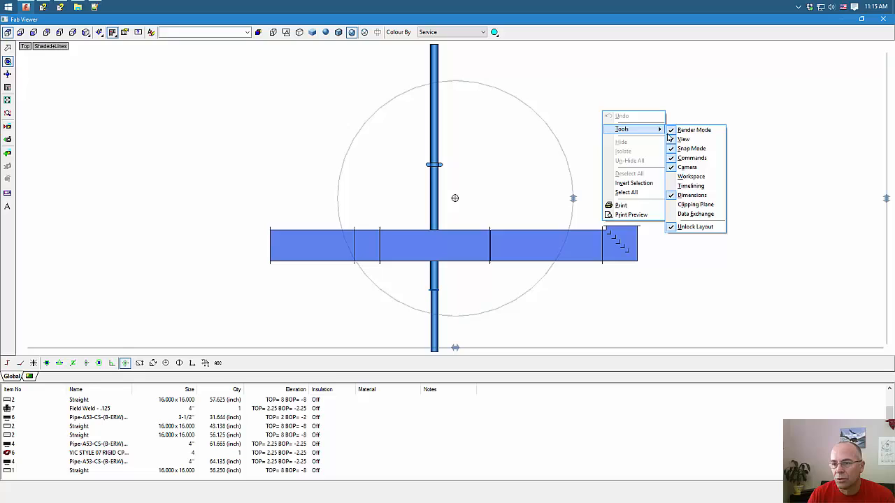
mouse_move(690, 176)
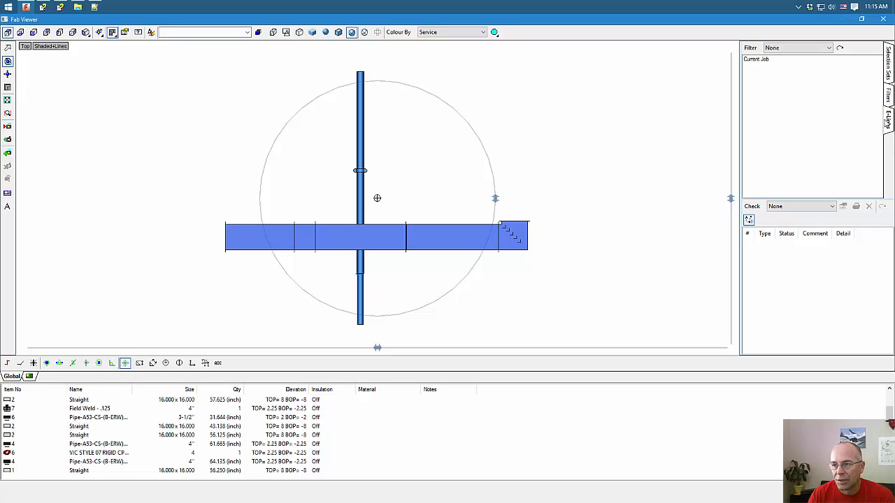
Step: Run a Check on Current Job, reporting 2 collisions, 4 open ends, 3 connectivity mismatches and 1 duplicate
left_click(757, 59)
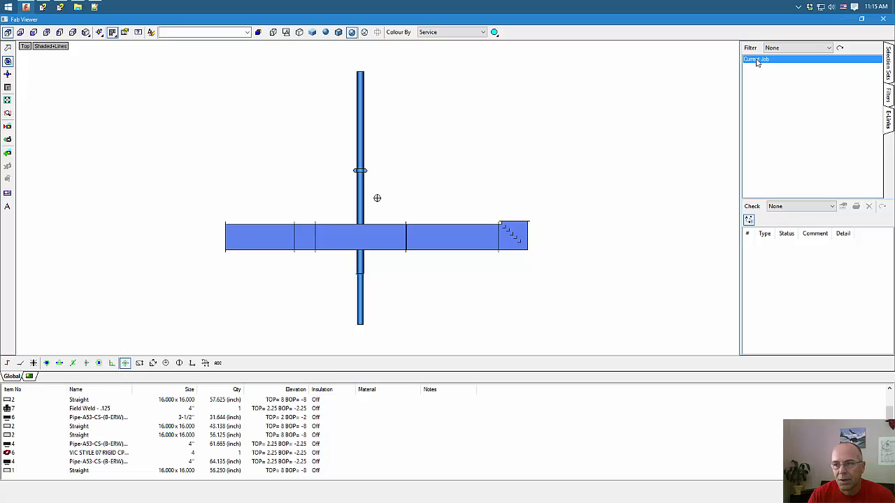
right_click(756, 59)
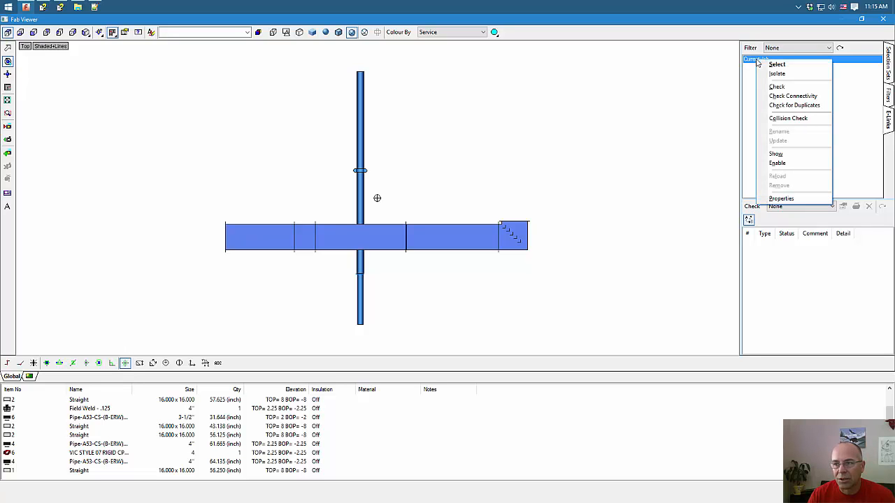
mouse_move(793, 95)
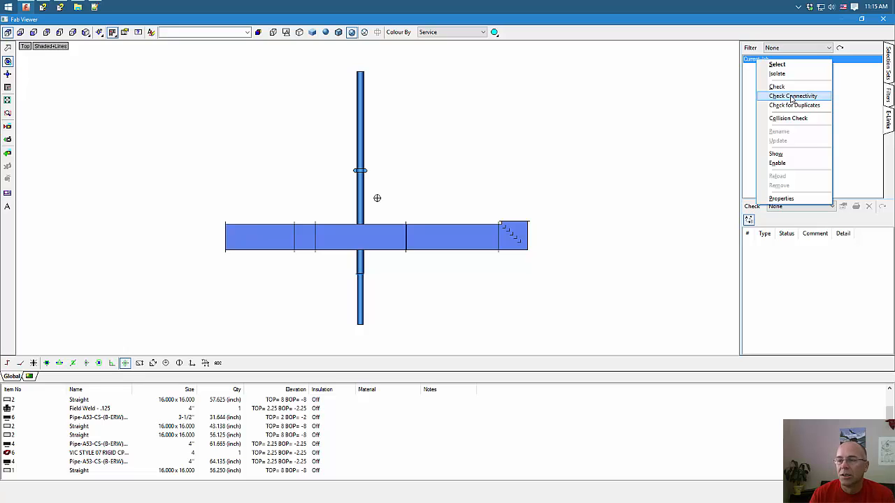
mouse_move(778, 86)
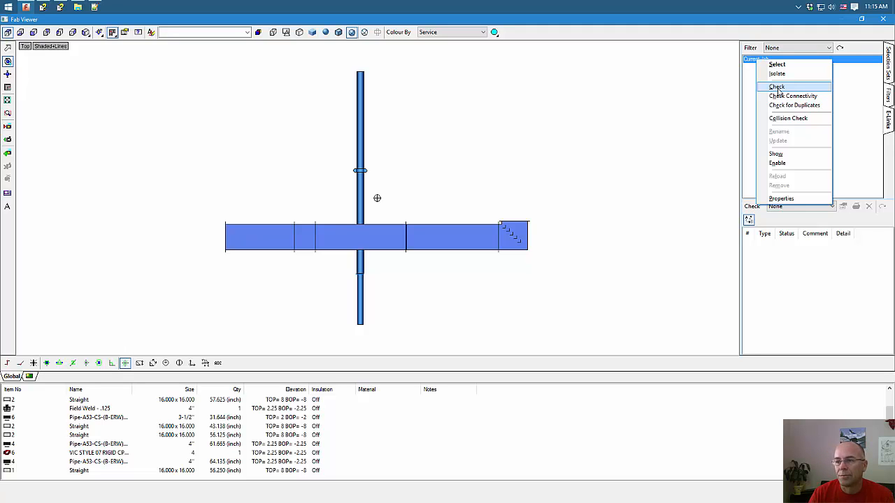
left_click(778, 87)
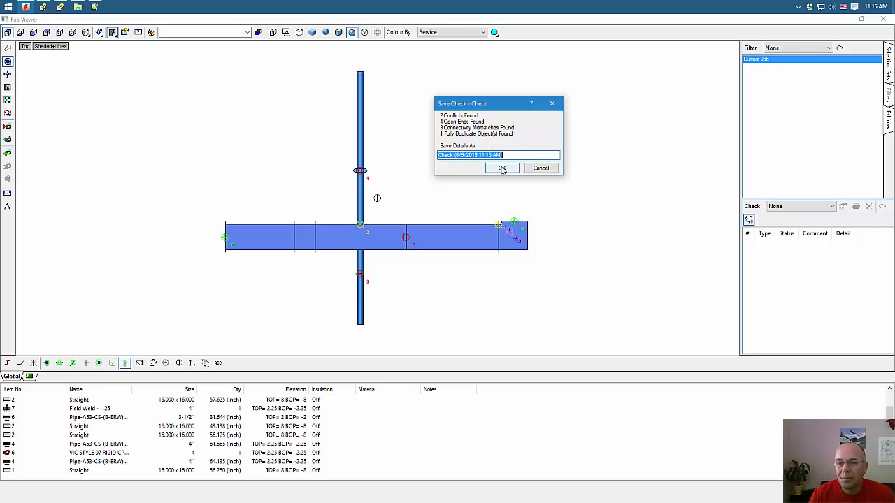
Step: Save the check results and highlight the third Open End issue on the model
left_click(502, 167)
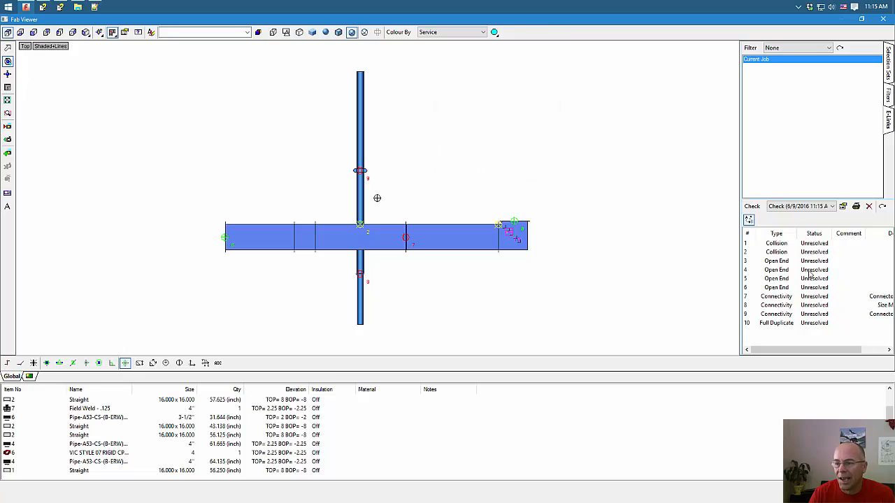
left_click(832, 206)
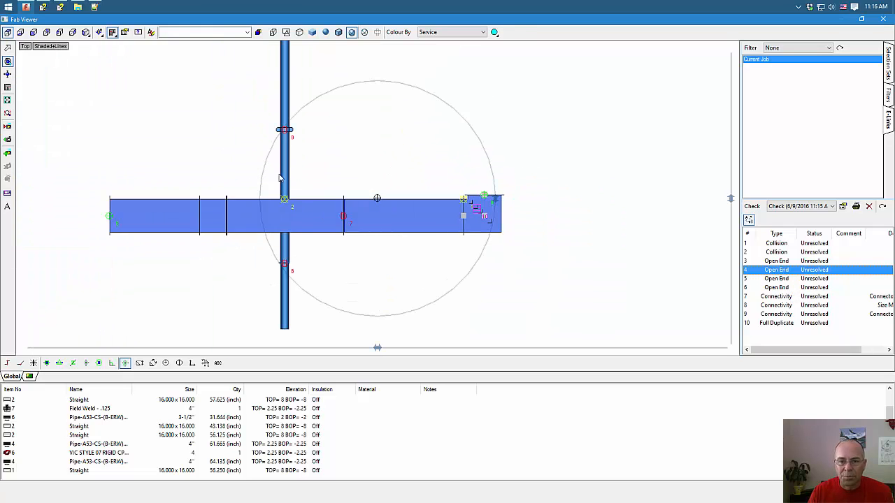
mouse_move(291, 222)
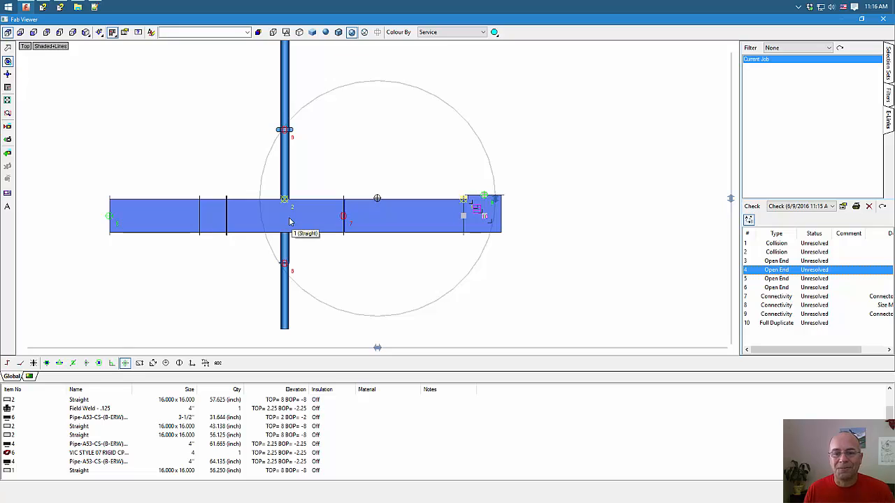
mouse_move(292, 217)
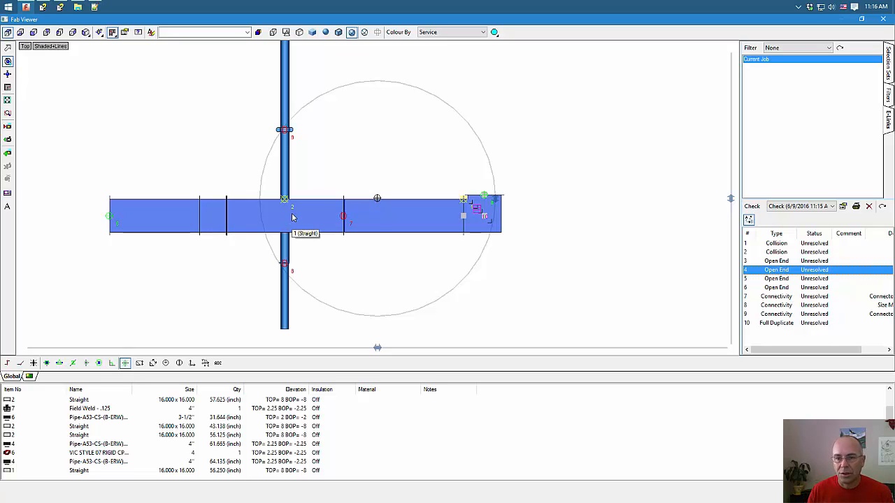
mouse_move(579, 294)
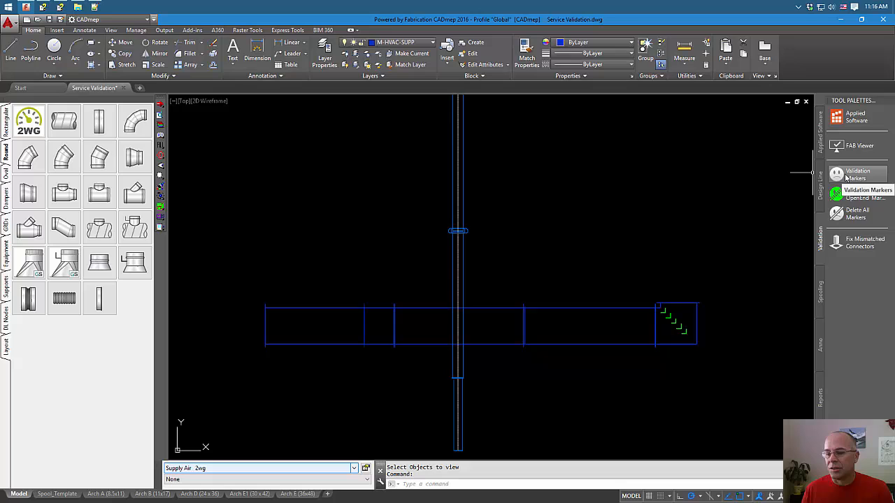
Step: Place the check's validation markers in the drawing, toggle Mark Collisions off and on, and close the report
left_click(859, 175)
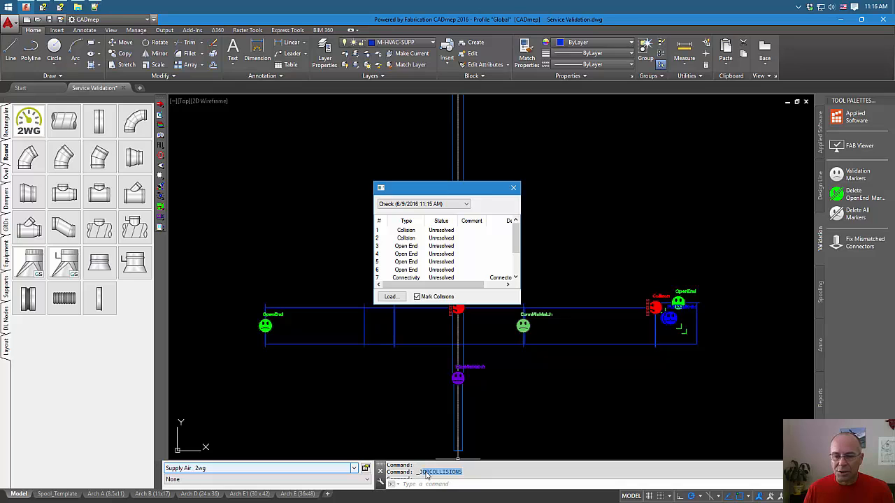
left_click_drag(447, 188, 414, 164)
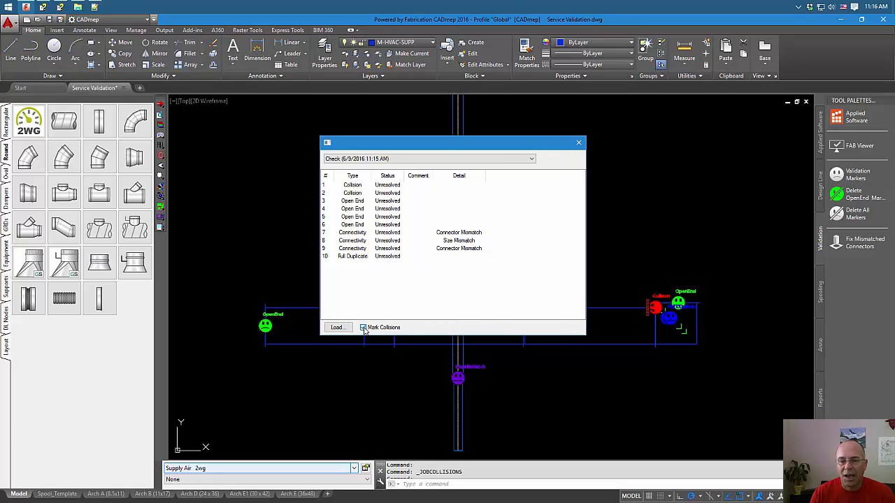
left_click(364, 327)
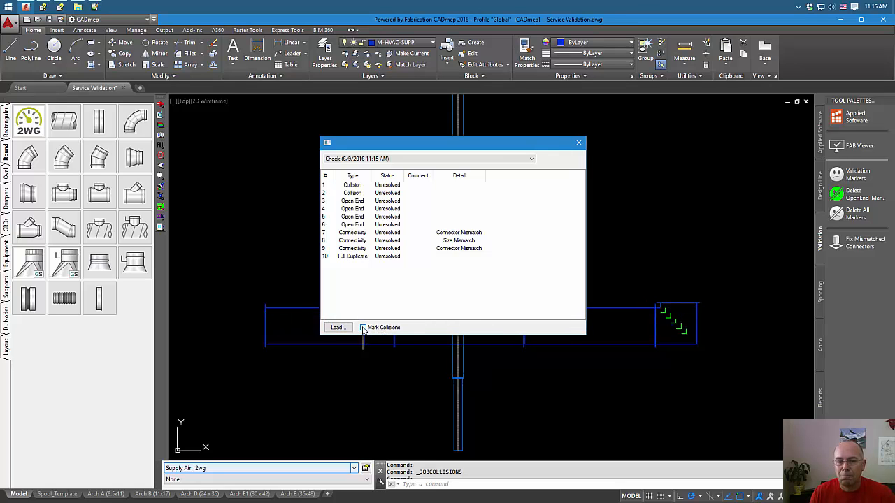
left_click(364, 327)
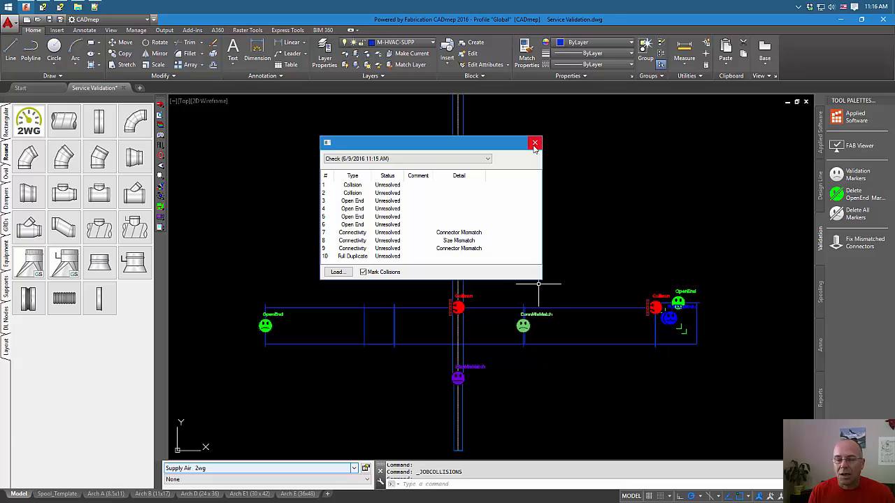
left_click_drag(431, 143, 441, 139)
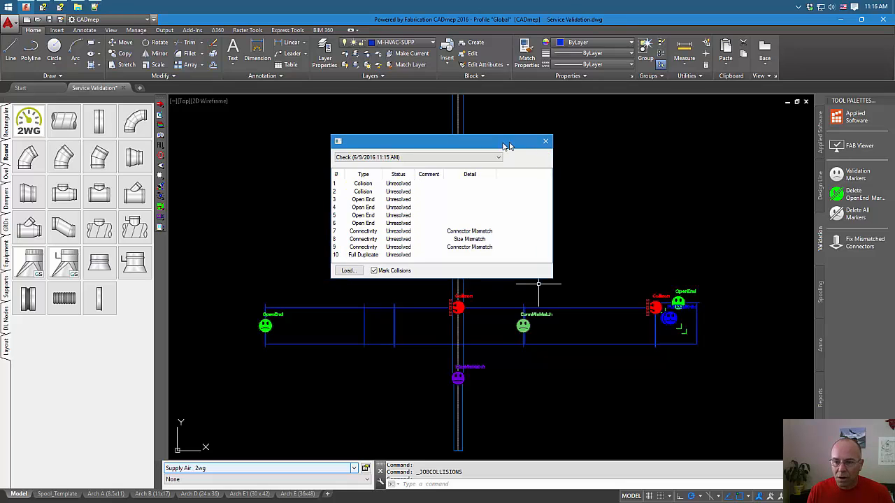
left_click(545, 141)
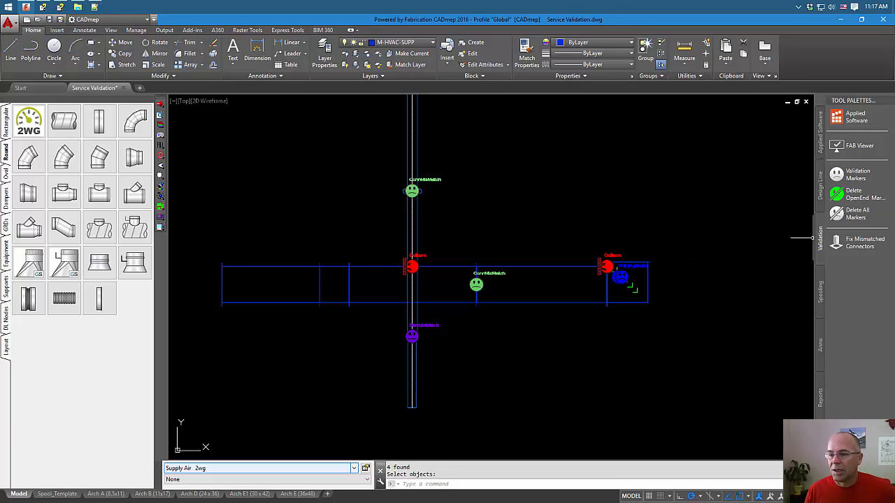
mouse_move(546, 215)
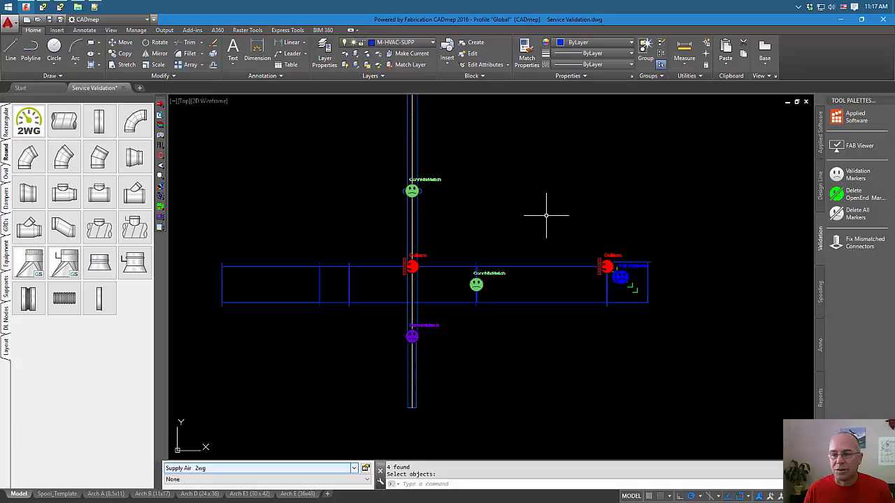
mouse_move(529, 252)
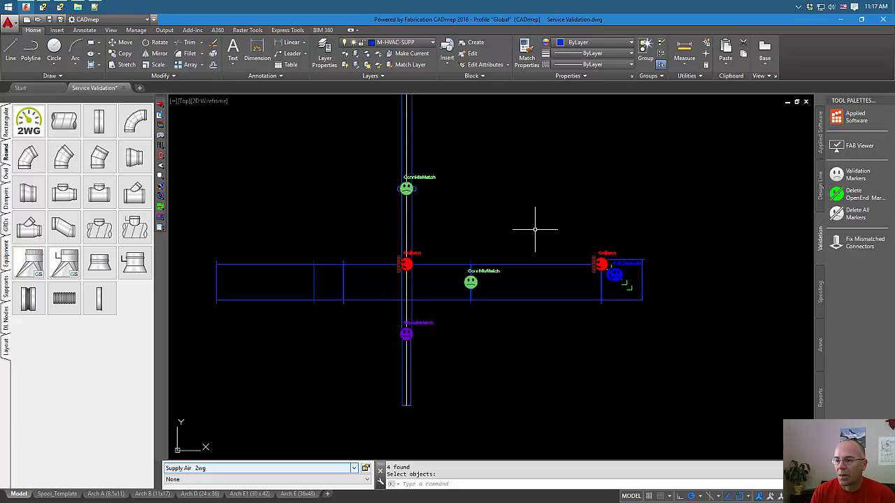
mouse_move(744, 269)
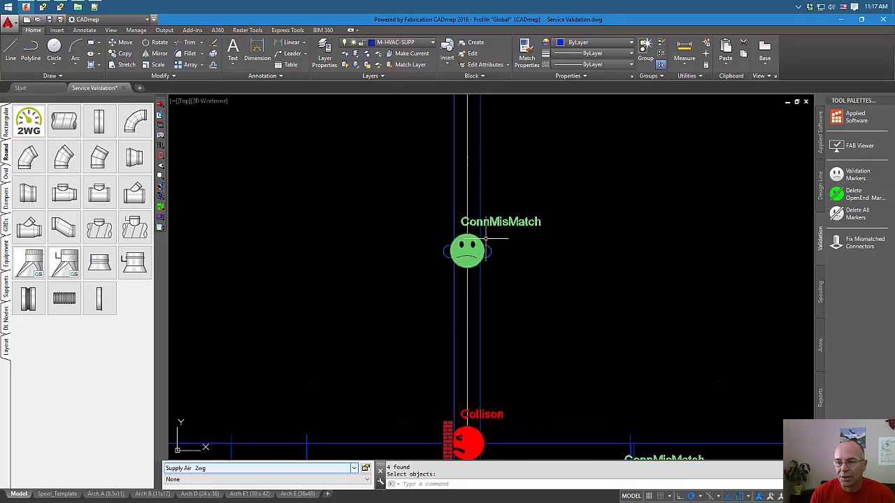
mouse_move(576, 258)
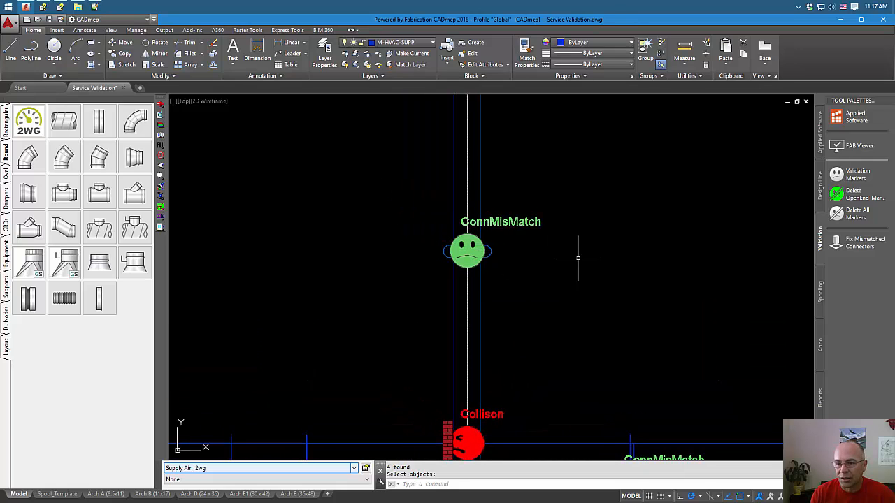
Step: Start Fix Mismatched Connectors from the Validation tool palette
left_click(858, 244)
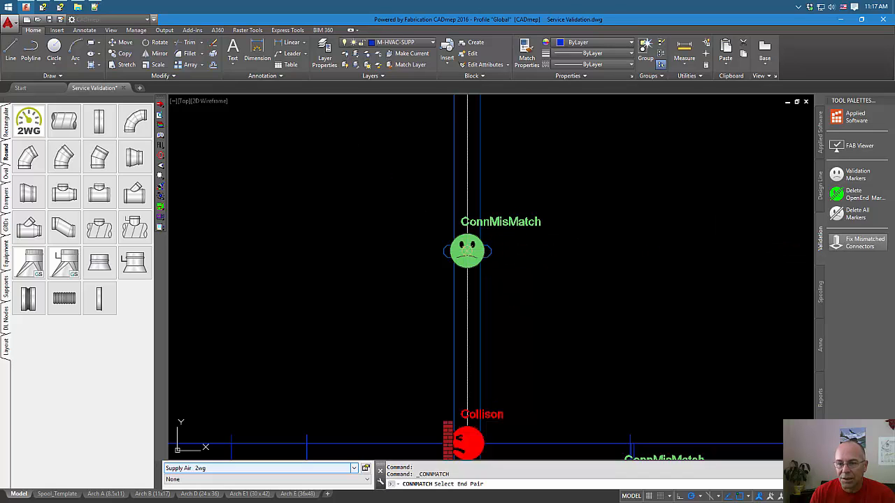
Step: Change the mismatched end pair's connector to GRC_Tube_Grooved and confirm
left_click(467, 250)
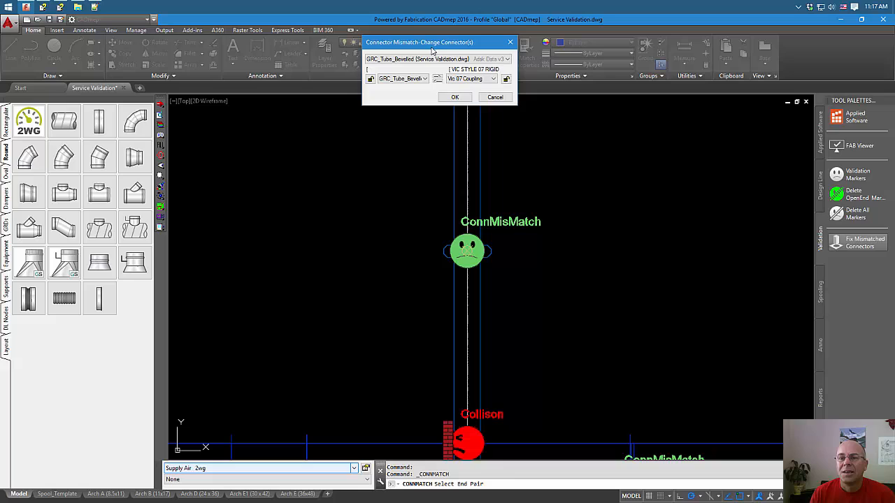
left_click_drag(439, 42, 327, 159)
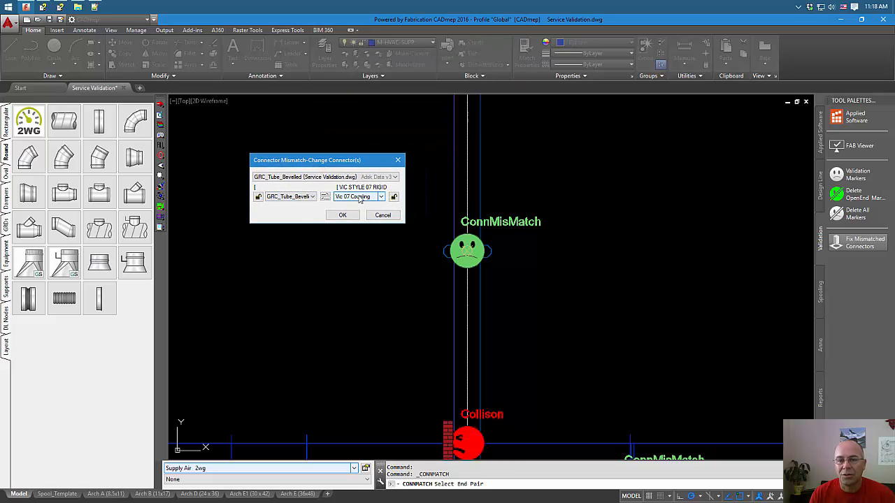
left_click(313, 196)
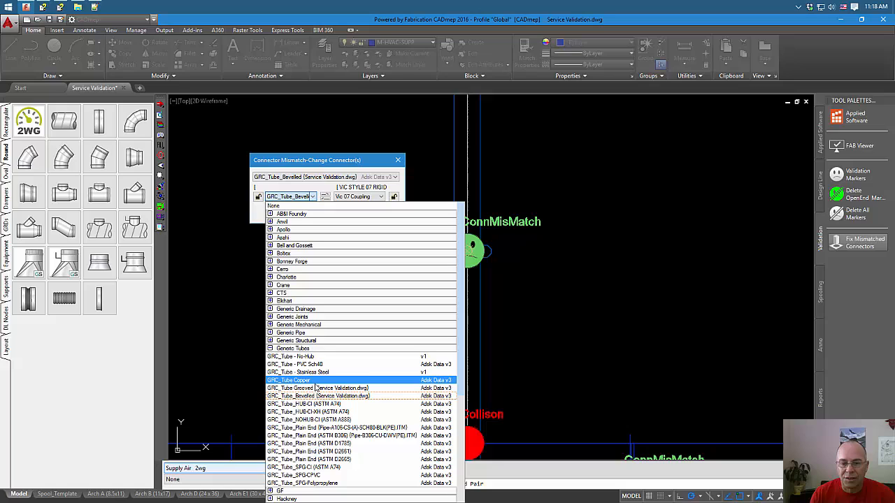
left_click(317, 389)
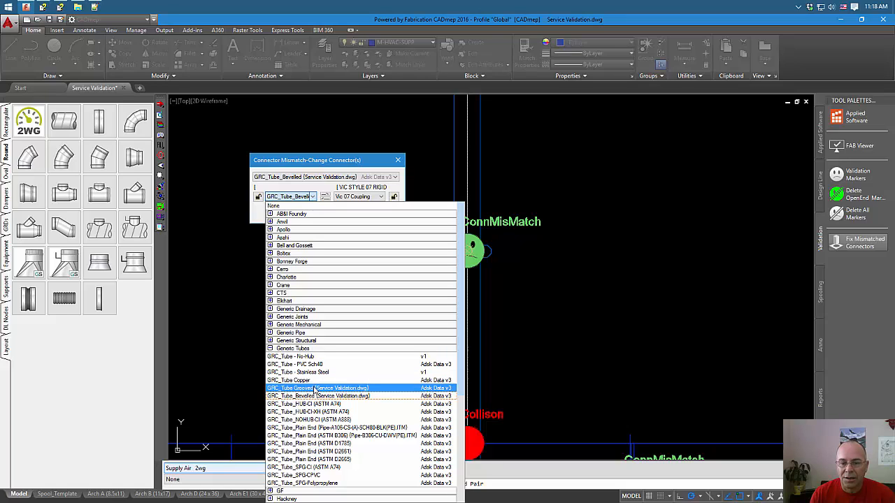
left_click(322, 389)
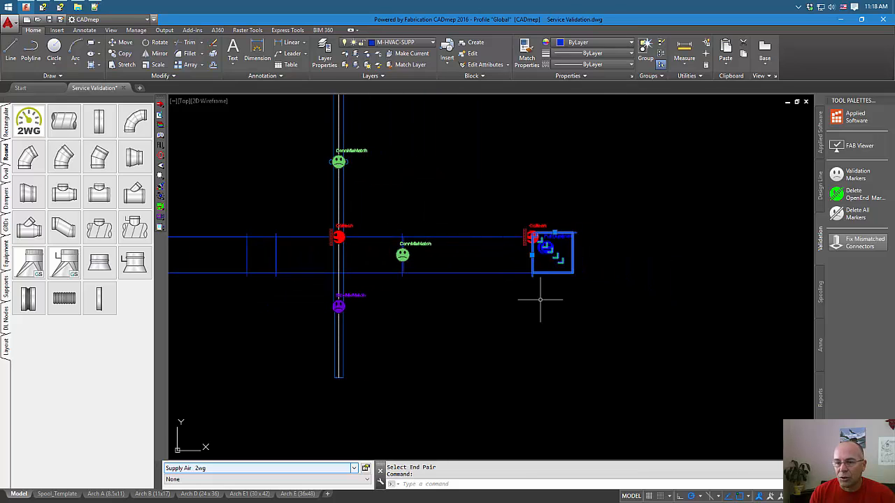
type("M")
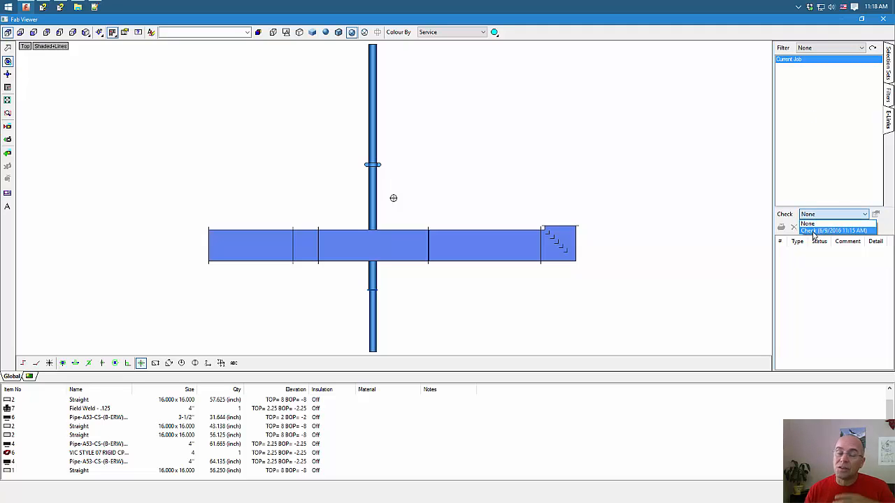
Step: Reload the saved 6/9/2016 check with its ten unresolved issues
left_click(833, 231)
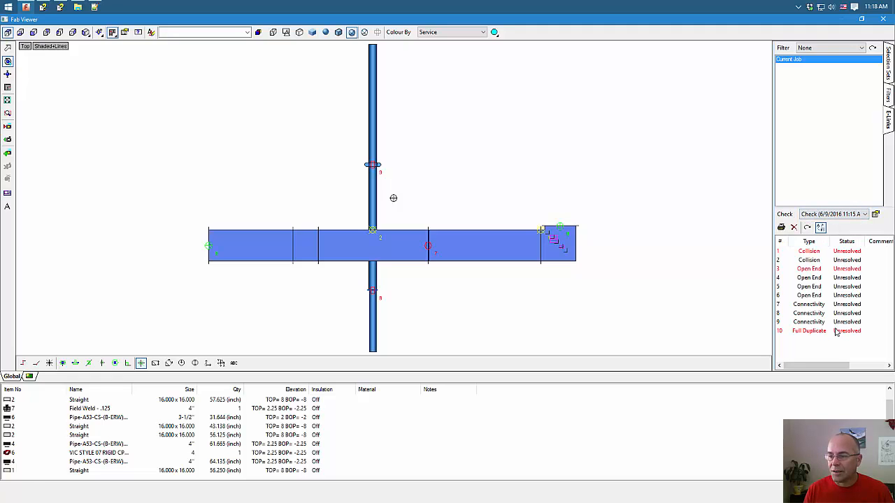
mouse_move(808, 228)
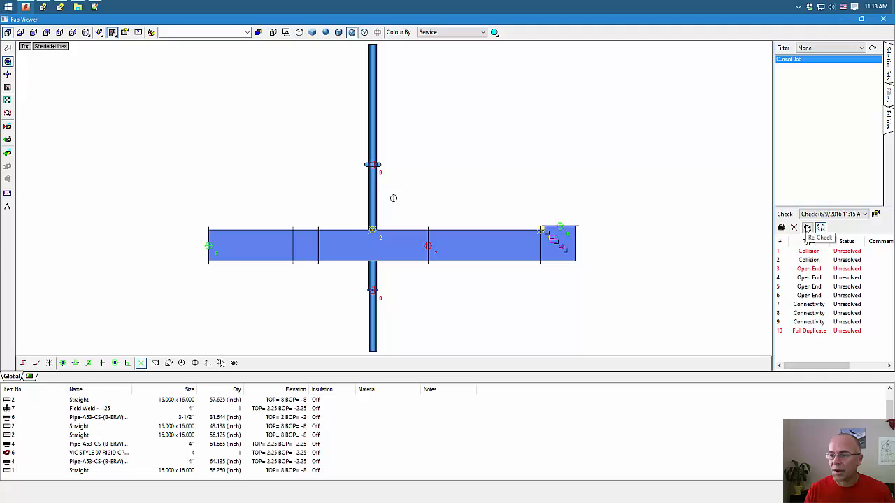